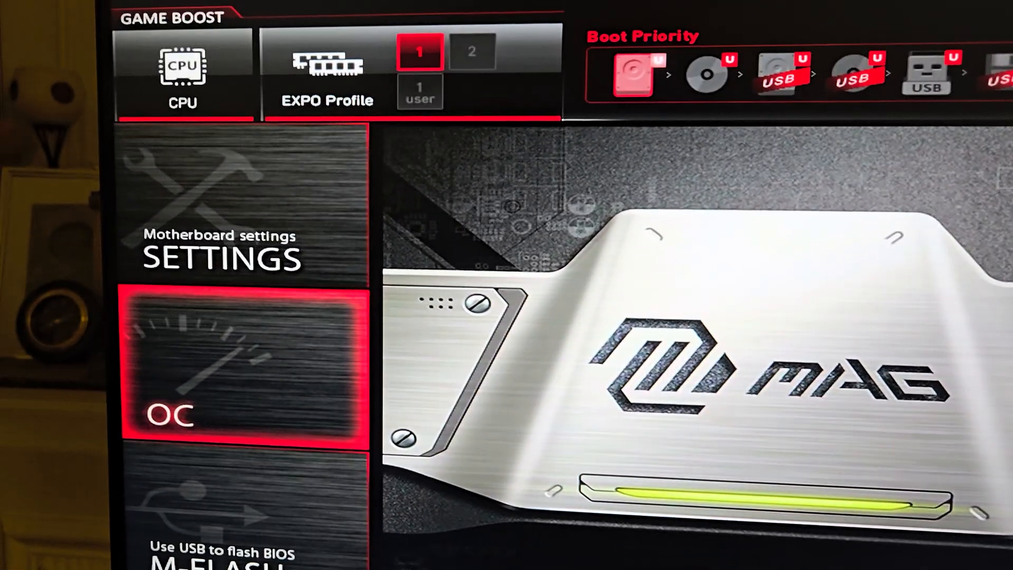
- Review EXPO enabled, UCLK DIV1 MODE as UCLK=MEMCLK and X3D Gaming Mode, then enter Advanced CPU Configuration
{"action": "left_click", "coordinate": [239, 368]}
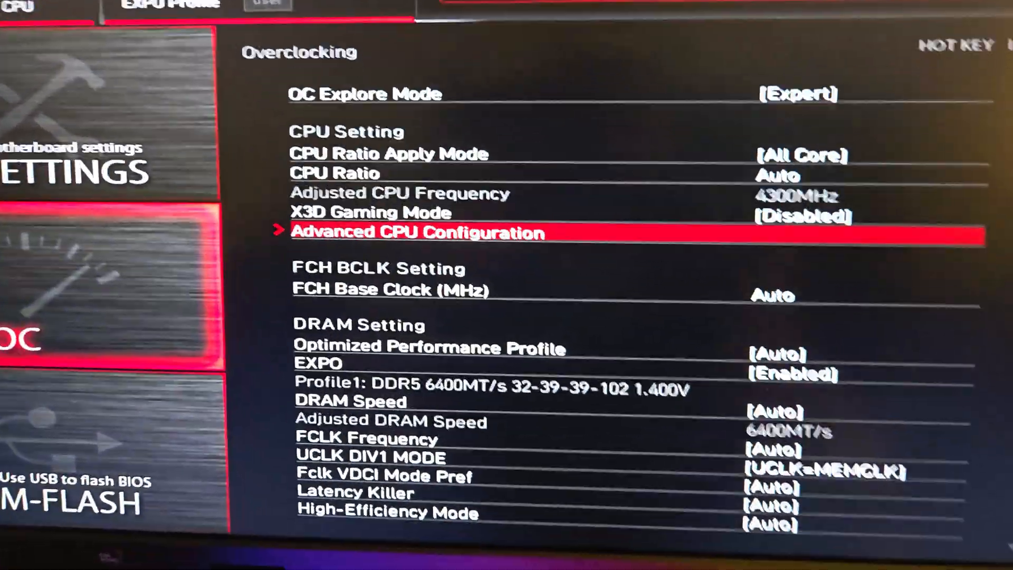
{"action": "key", "text": "Down"}
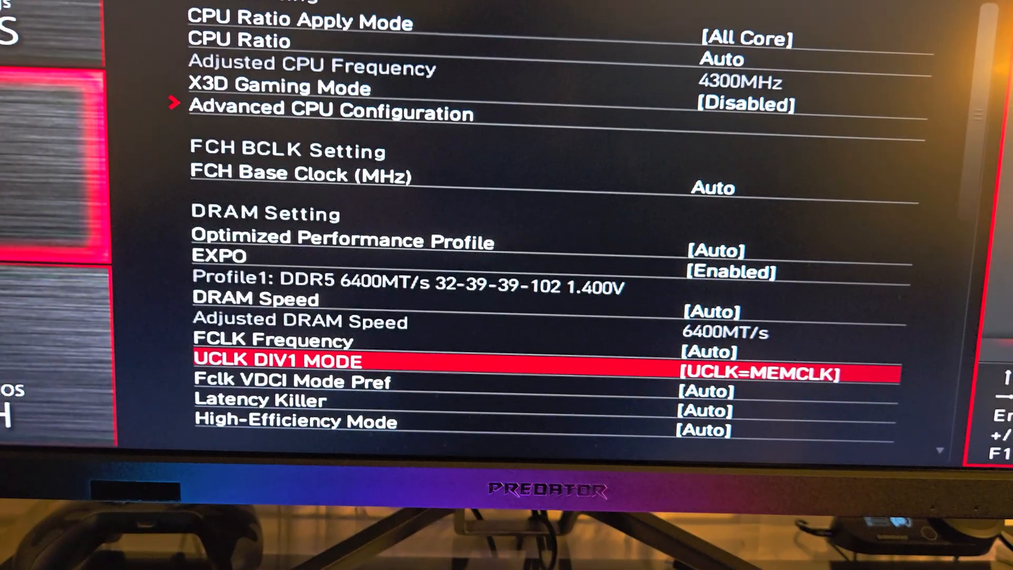
{"action": "key", "text": "up"}
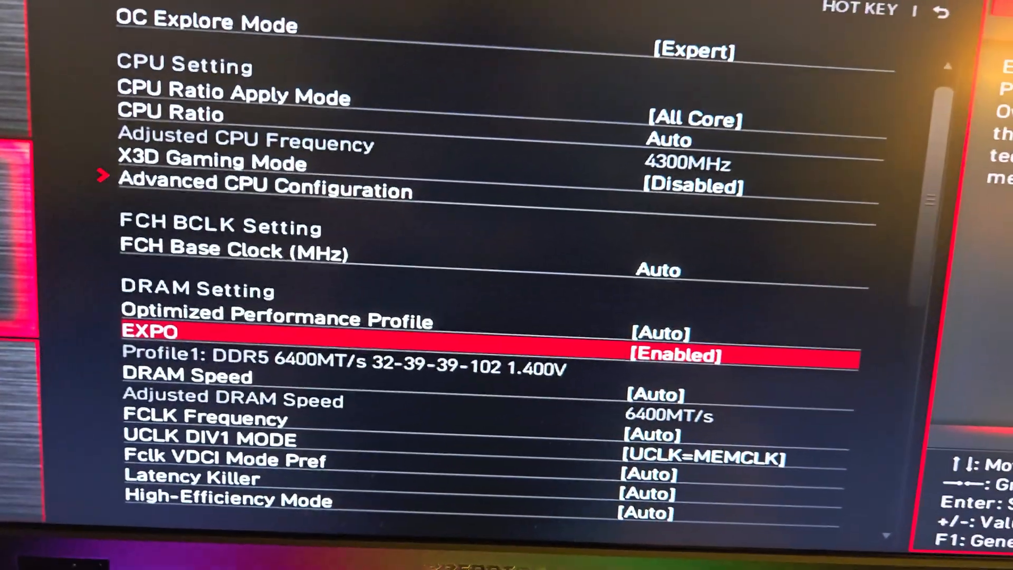
{"action": "key", "text": "Down"}
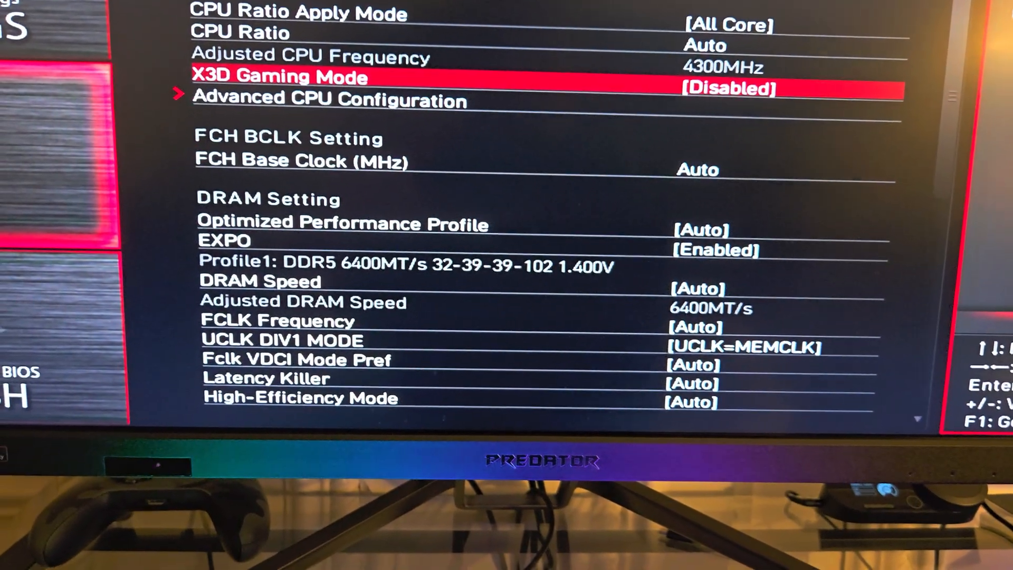
{"action": "key", "text": "Return"}
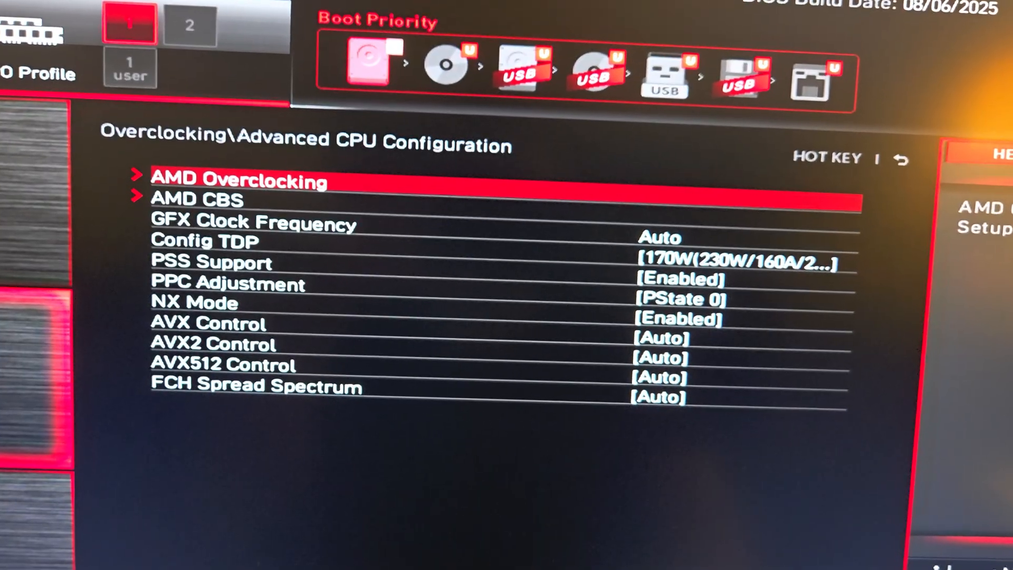
- Set Curve Optimizer to All Cores, Negative, magnitude 20 under Precision Boost Overdrive and return to overclocking
{"action": "left_click", "coordinate": [237, 180]}
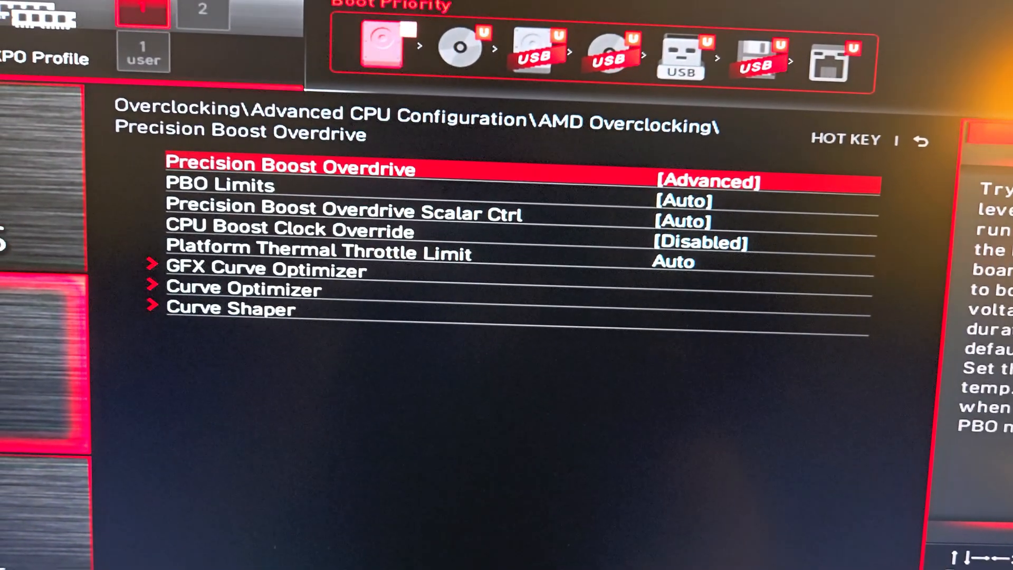
{"action": "key", "text": "Down"}
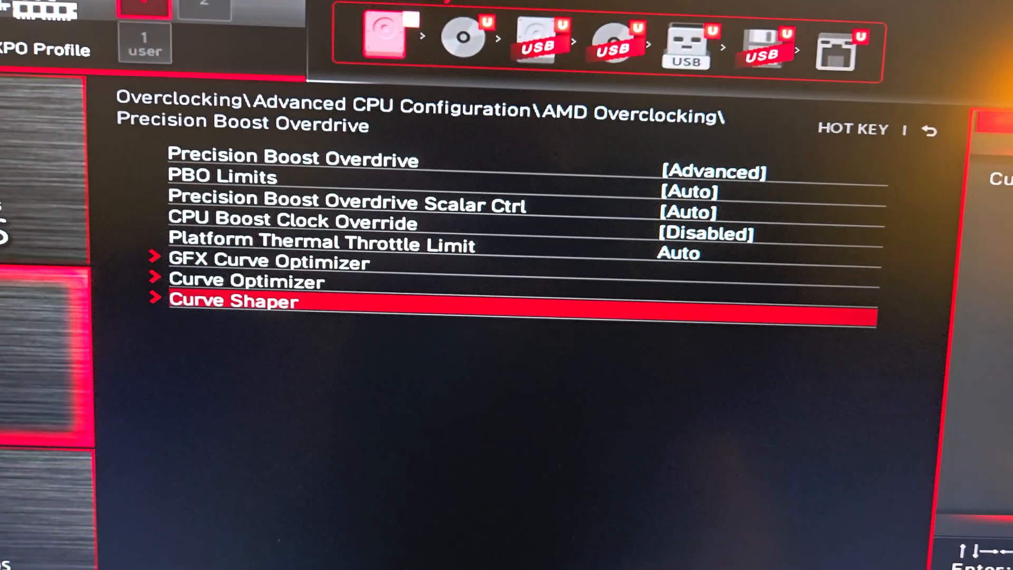
{"action": "left_click", "coordinate": [244, 281]}
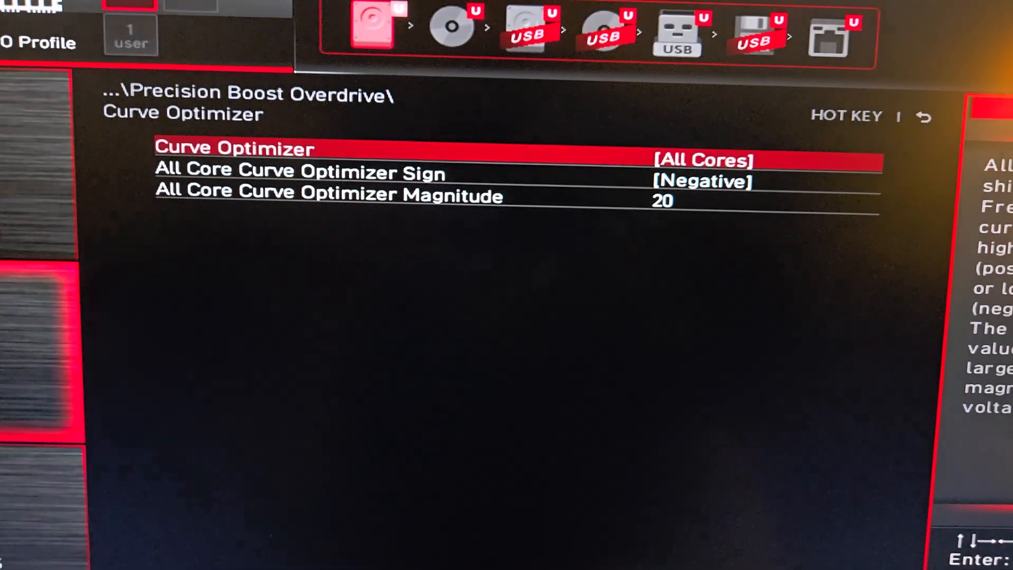
{"action": "key", "text": "Down"}
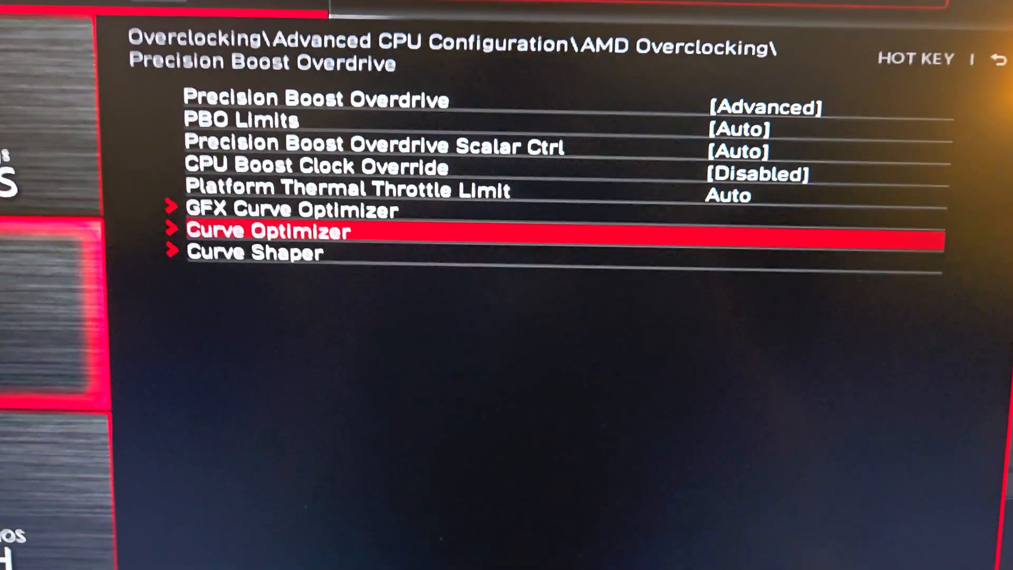
{"action": "key", "text": "up"}
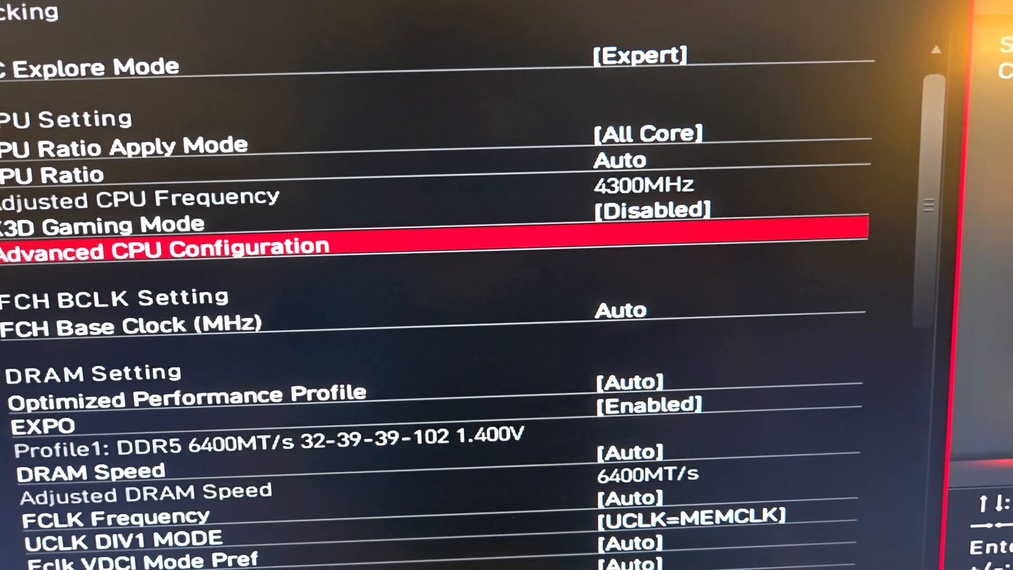
{"action": "key", "text": "up"}
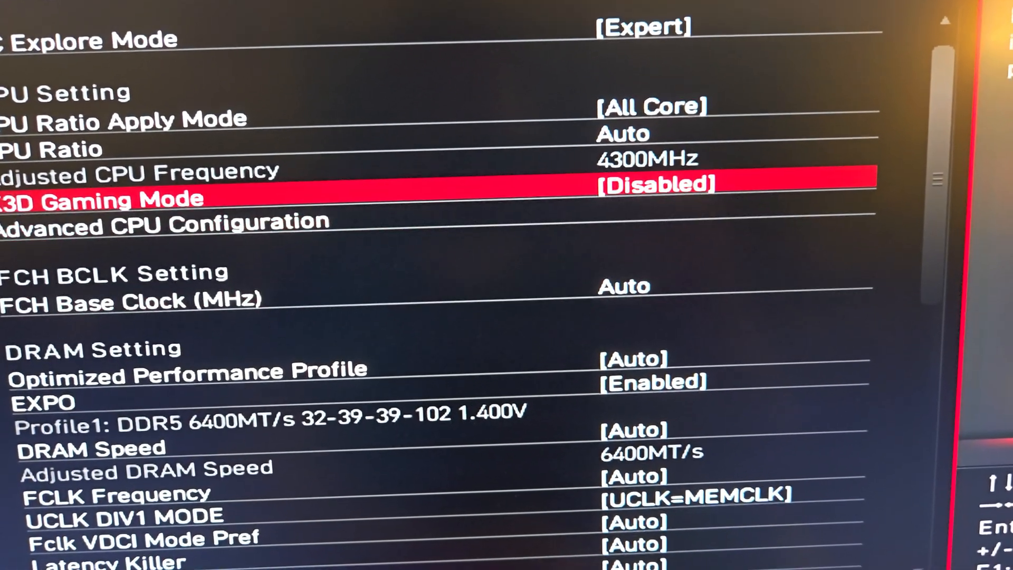
{"action": "key", "text": "Down"}
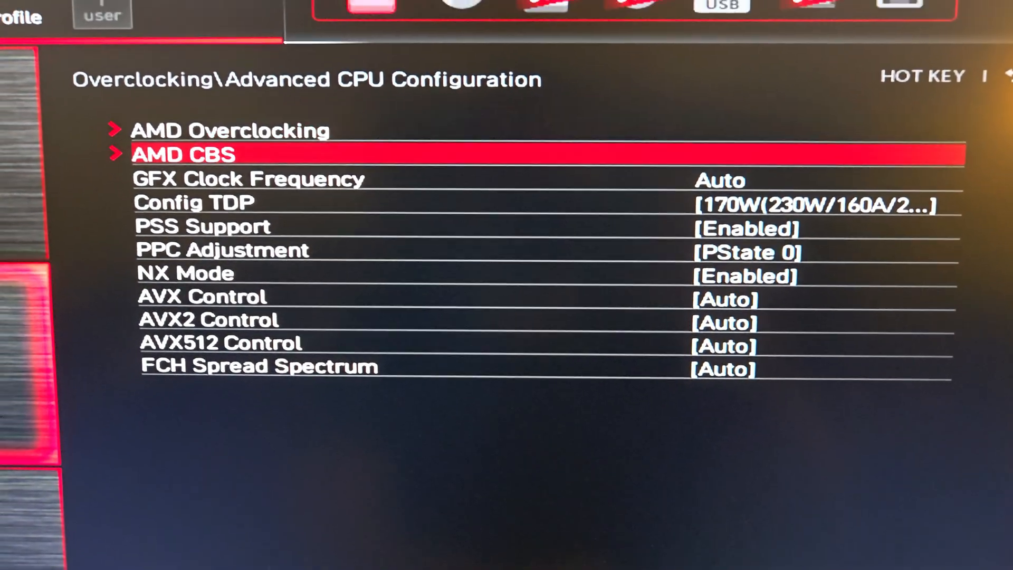
- Set CPPC Dynamic Preferred Cores to Cache in the AMD CBS SMU Common Options
{"action": "left_click", "coordinate": [183, 154]}
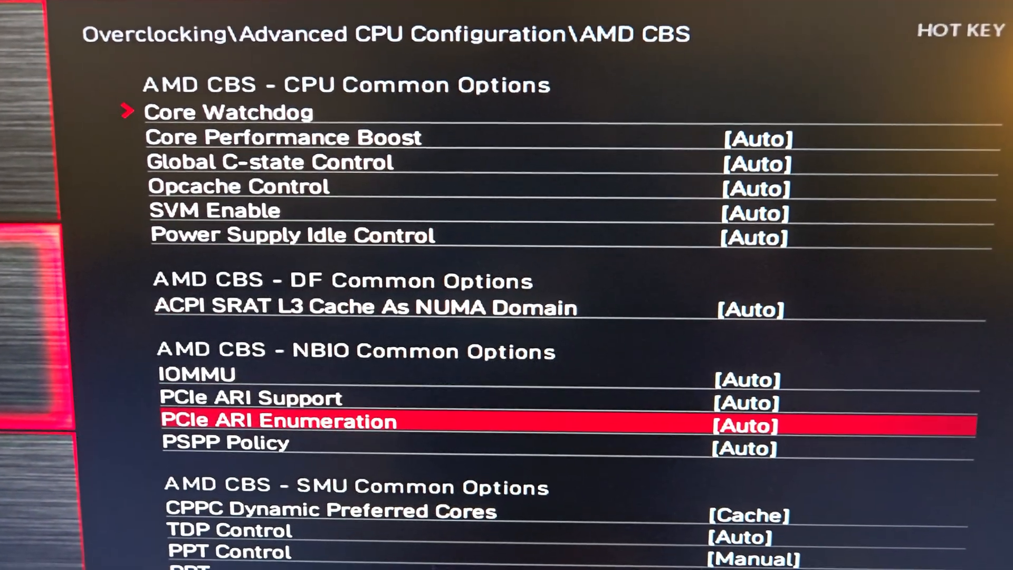
{"action": "key", "text": "down"}
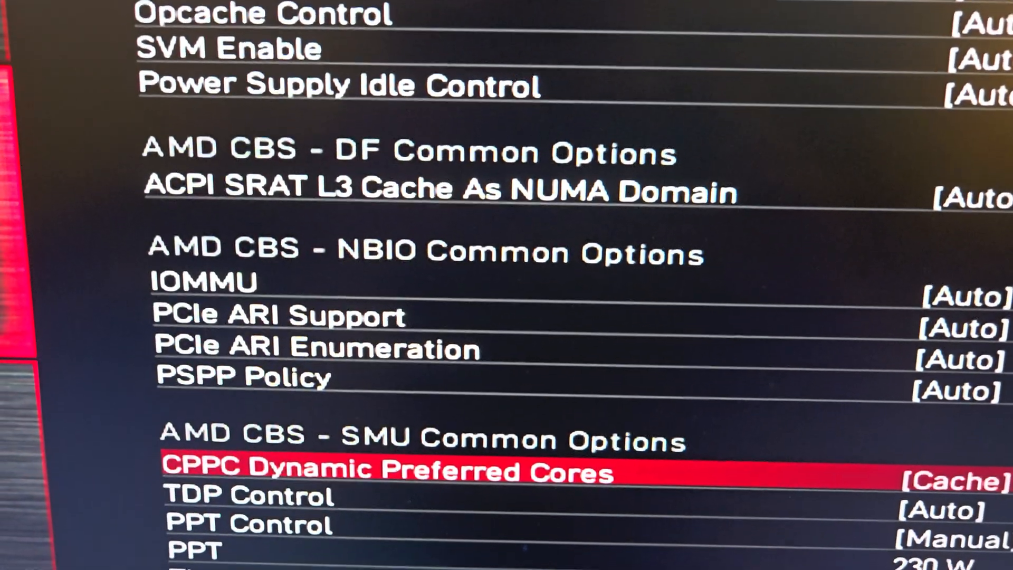
{"action": "scroll", "scroll_direction": "up", "scroll_amount": 3}
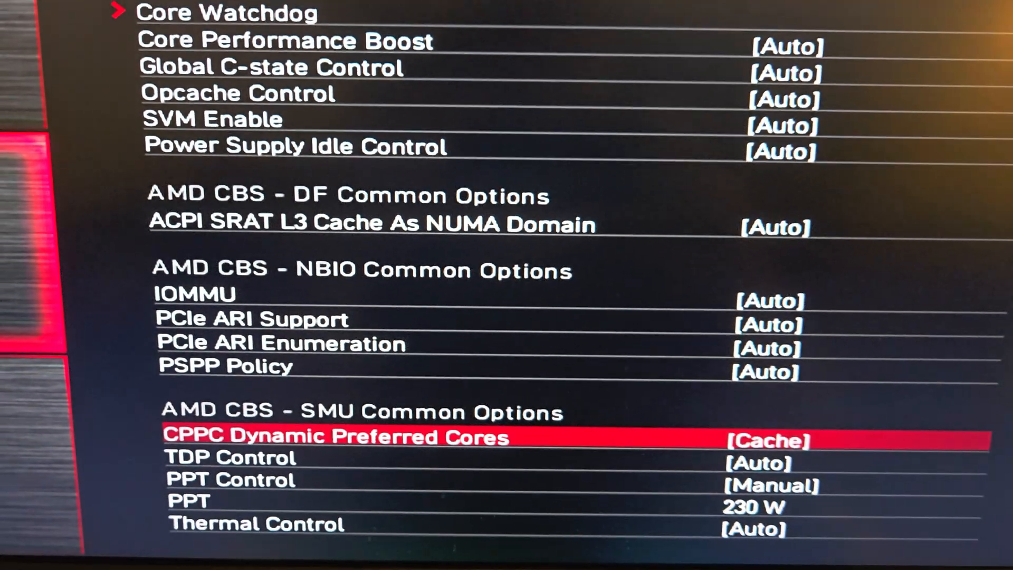
{"action": "scroll", "scroll_direction": "up", "scroll_amount": 3}
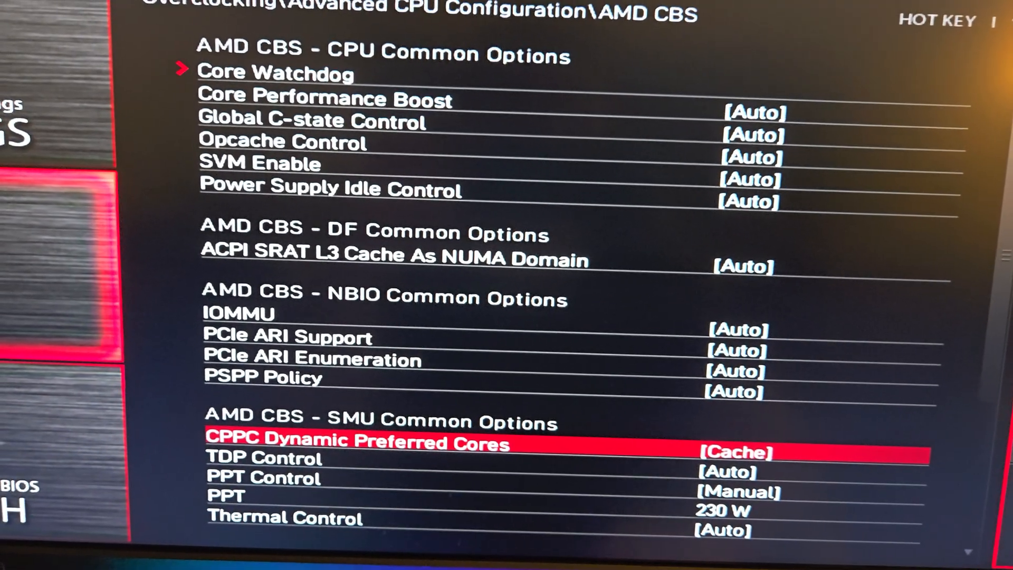
{"action": "left_click", "coordinate": [358, 442]}
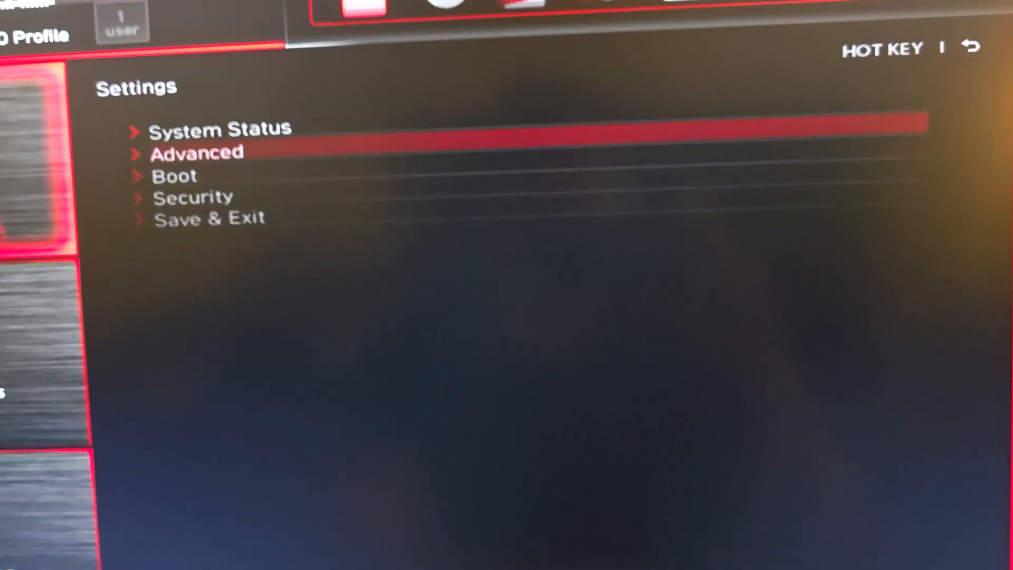
- Browse the Settings\Advanced list down to Integrated Graphics Configuration, then return to overclocking
{"action": "left_click", "coordinate": [197, 153]}
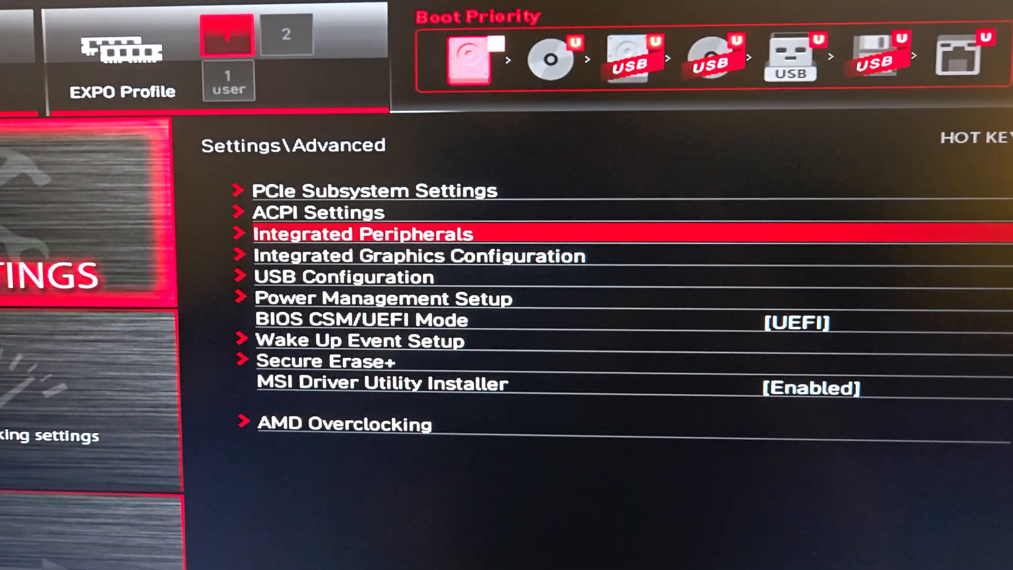
{"action": "left_click", "coordinate": [359, 234]}
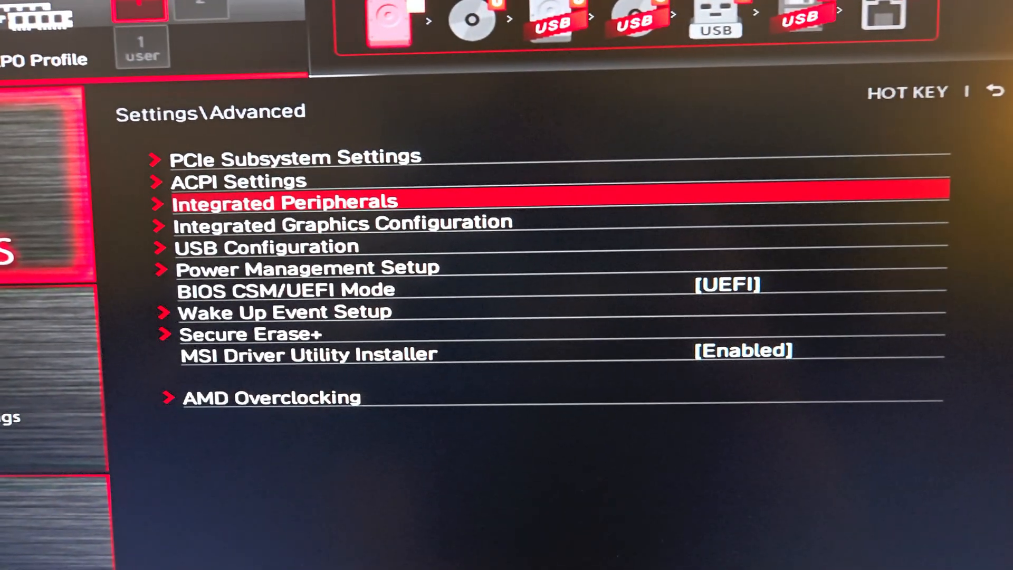
{"action": "key", "text": "Down"}
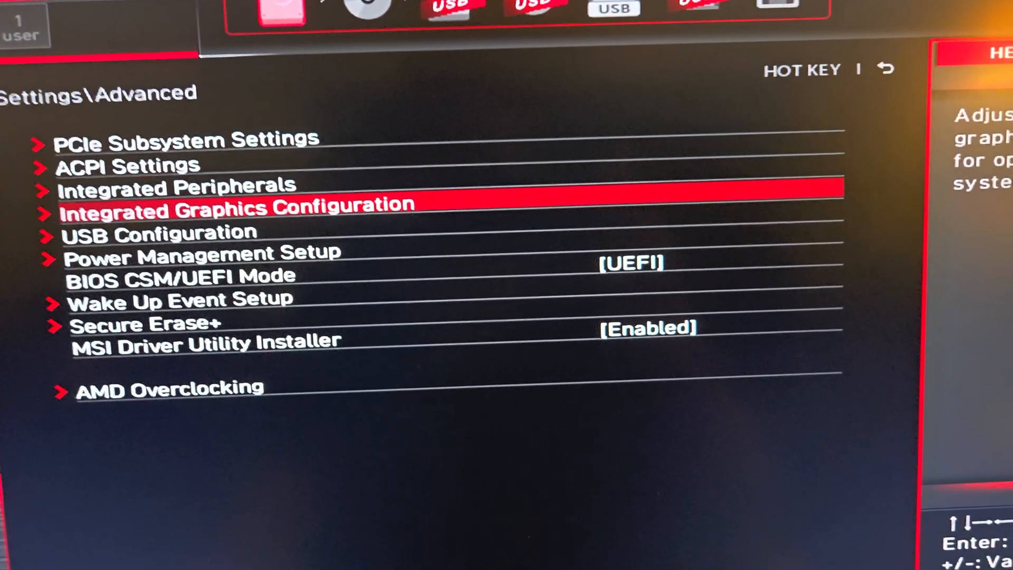
{"action": "key", "text": "Escape"}
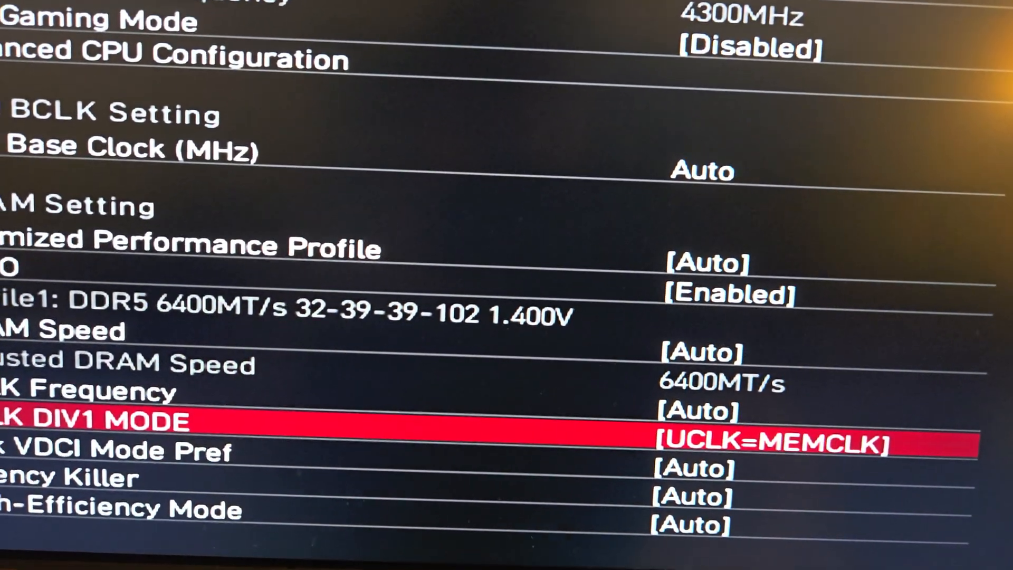
{"action": "key", "text": "Down"}
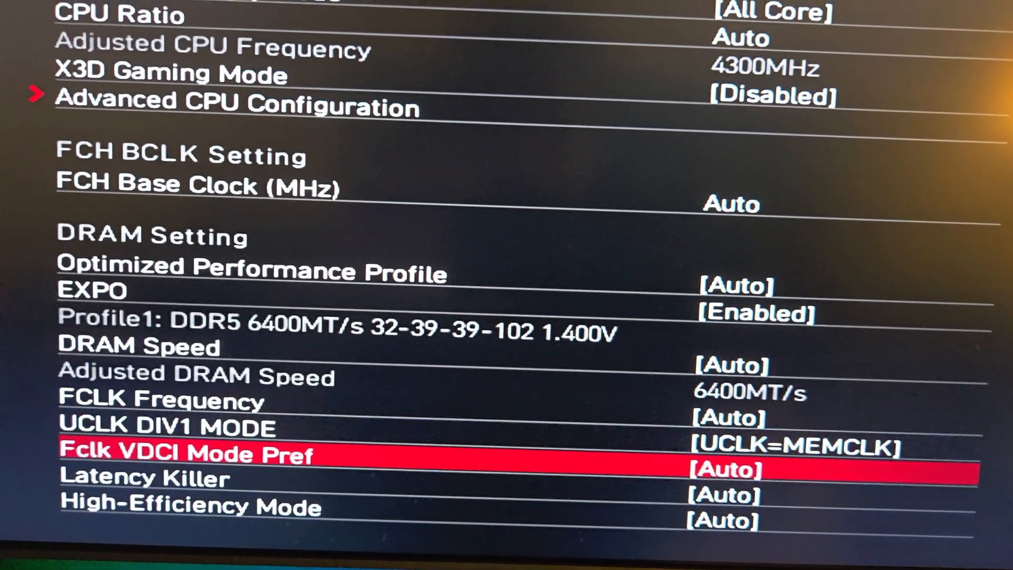
{"action": "scroll", "scroll_direction": "down", "scroll_amount": 3}
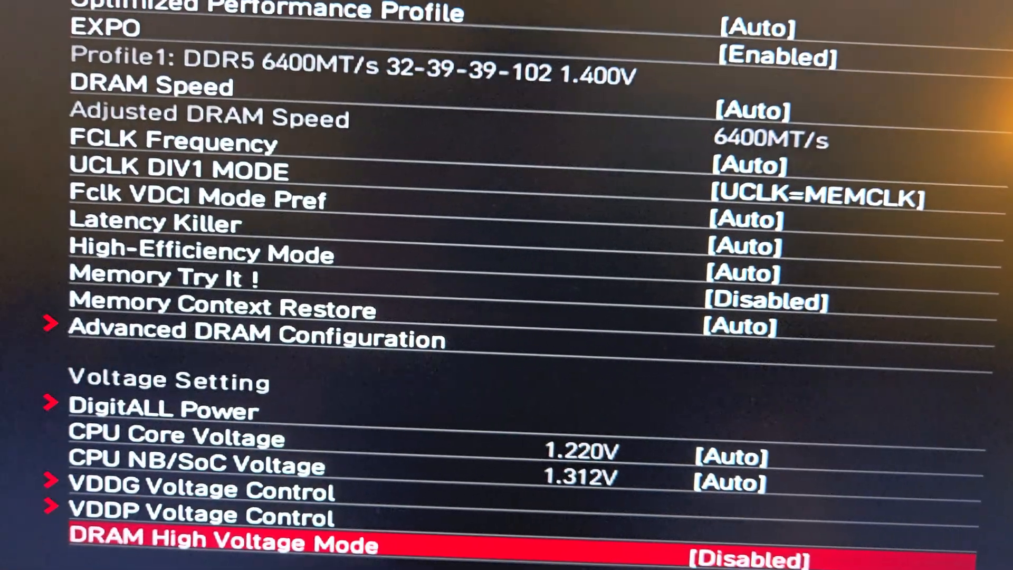
{"action": "scroll", "scroll_direction": "up", "scroll_amount": 3}
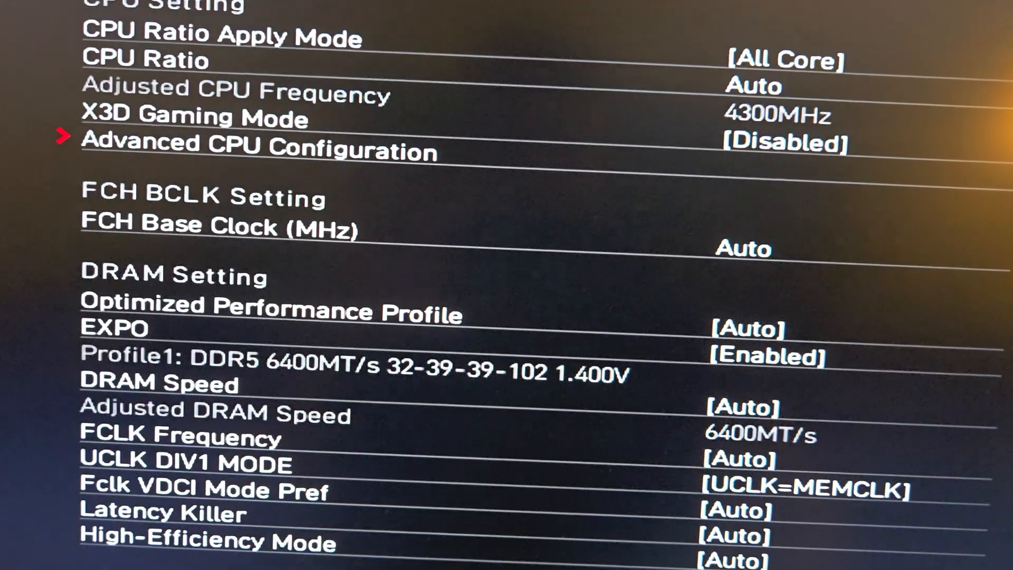
{"action": "scroll", "scroll_direction": "down", "scroll_amount": 3}
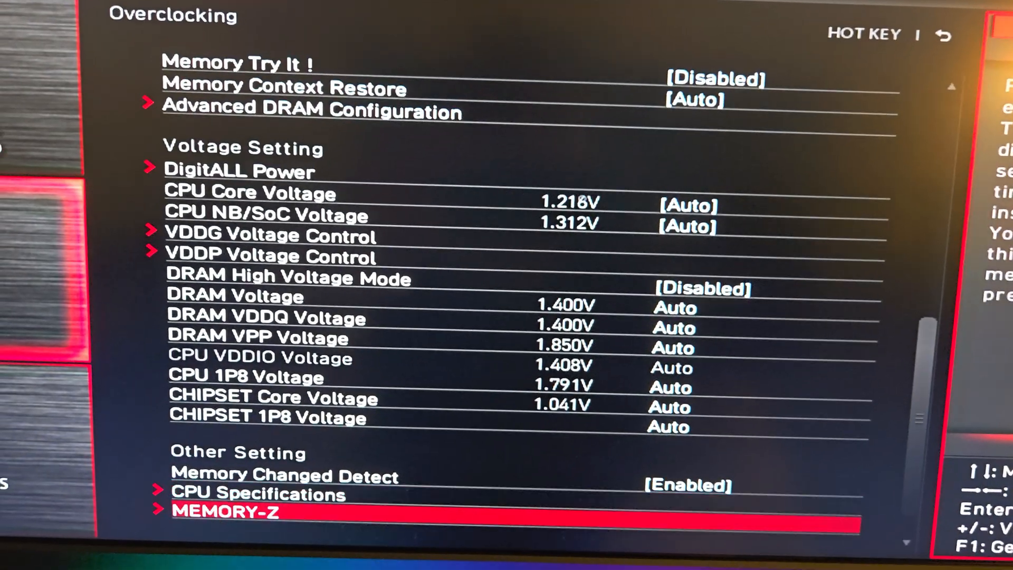
{"action": "scroll", "scroll_direction": "up", "scroll_amount": 3}
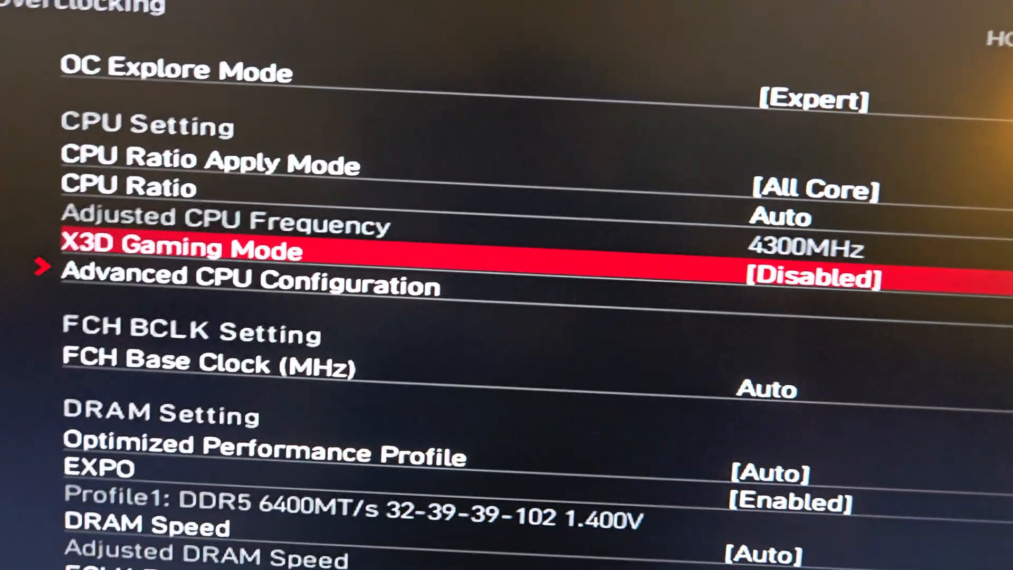